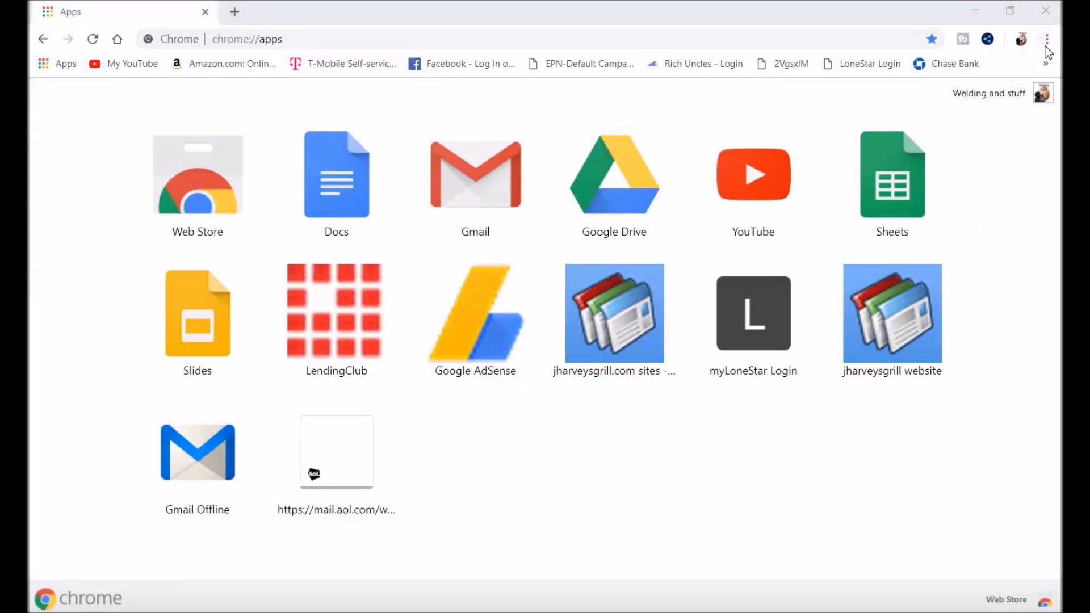
- Open Chrome's Settings page from the three-dot browser menu
click(1046, 39)
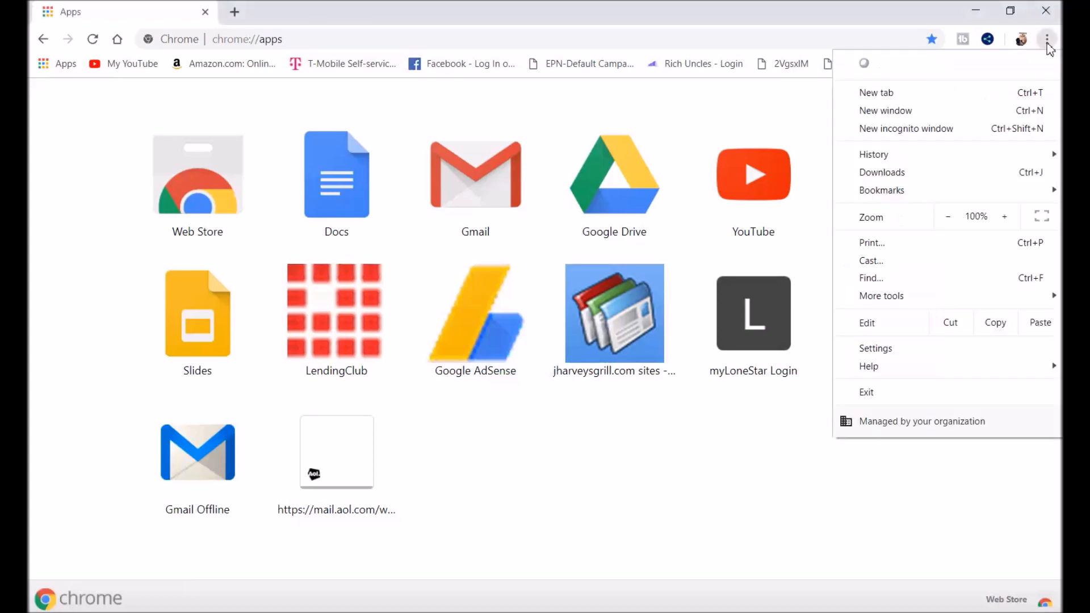
mouse_move(945, 278)
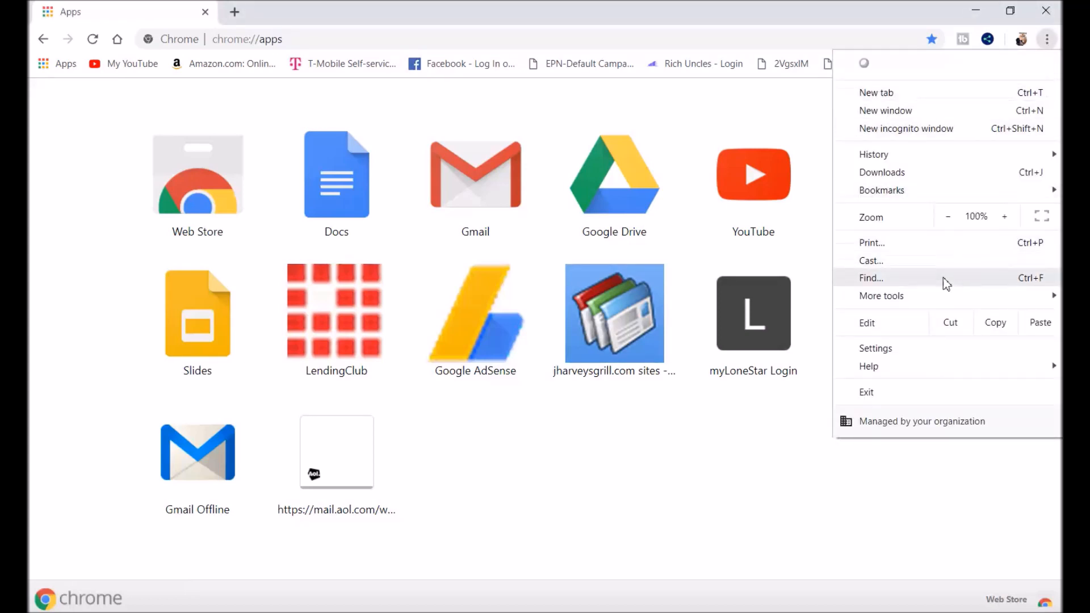
click(875, 347)
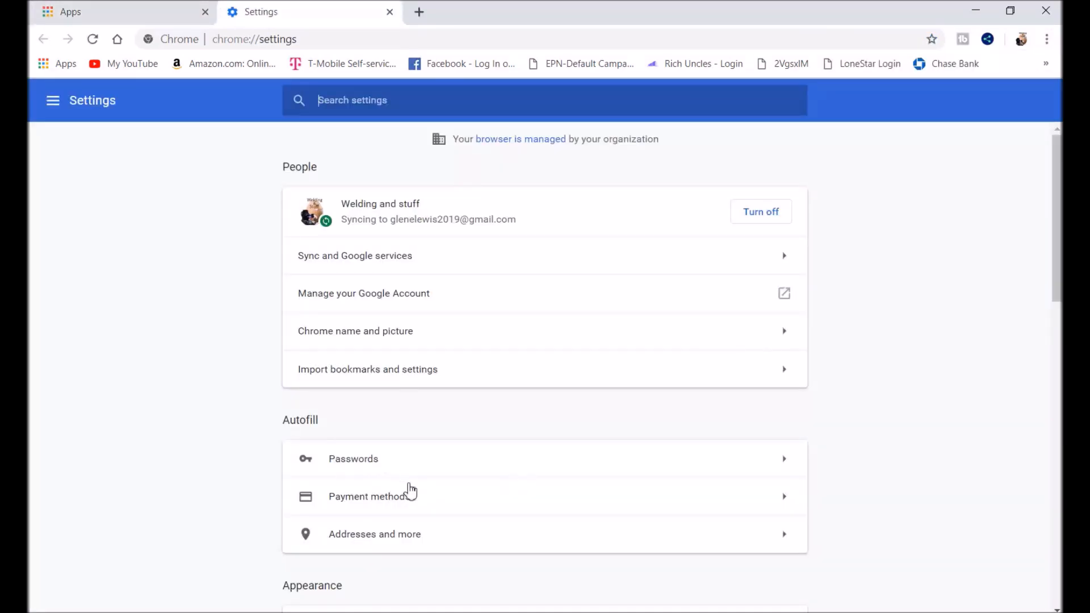
- Open Passwords under Autofill and view the Saved Passwords overflow menu options
click(353, 458)
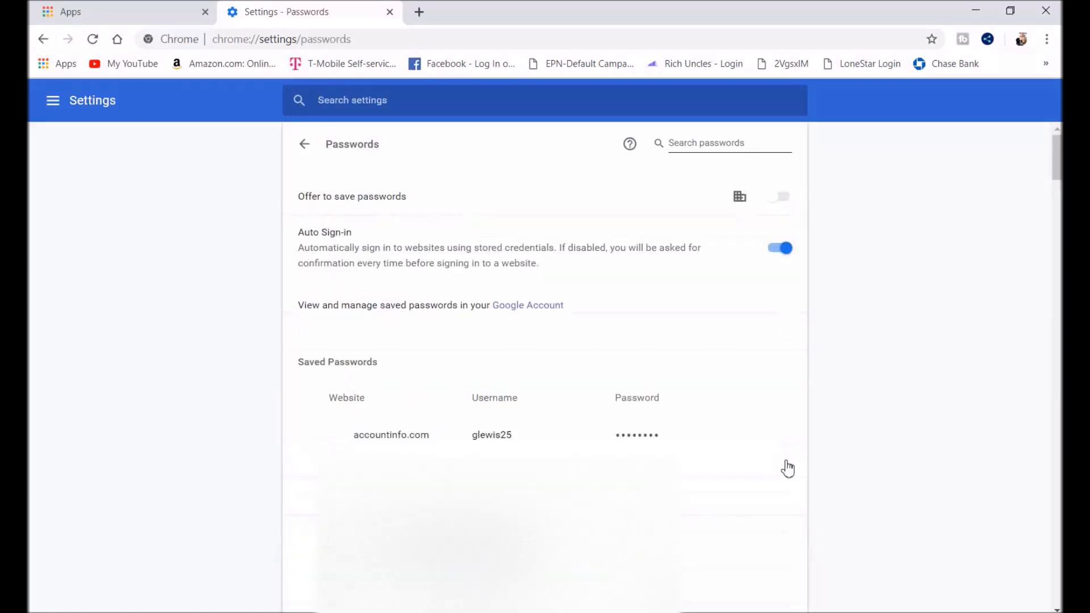
scroll(down, 3)
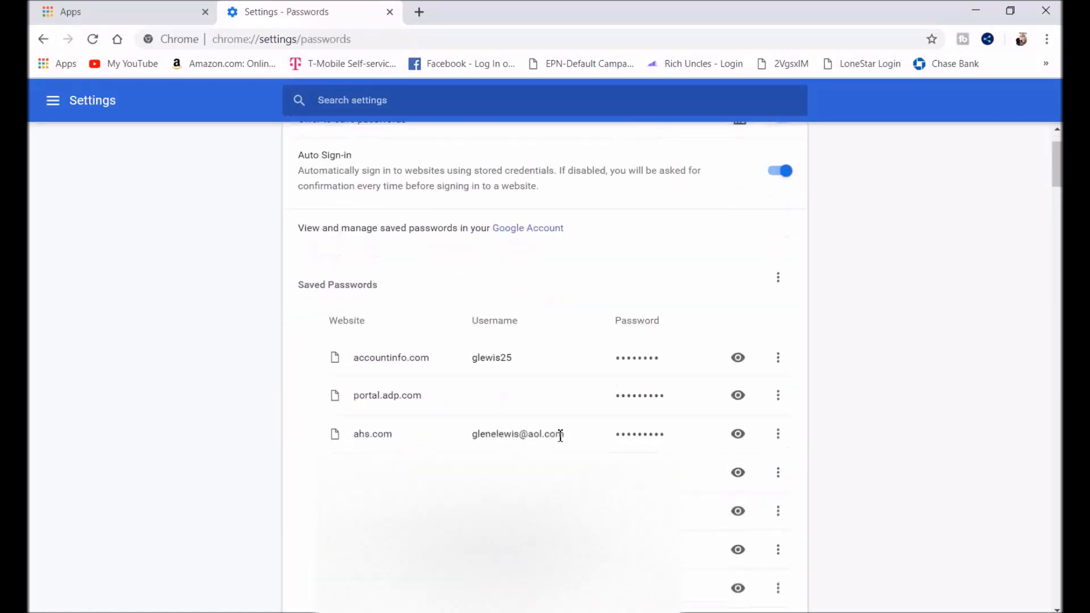
click(778, 278)
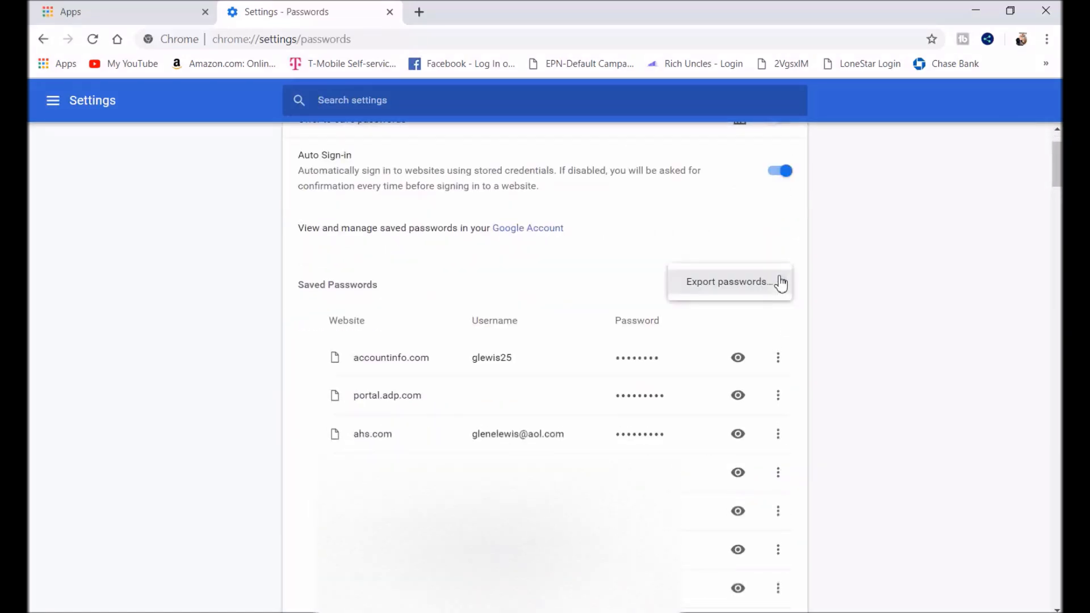
mouse_move(721, 287)
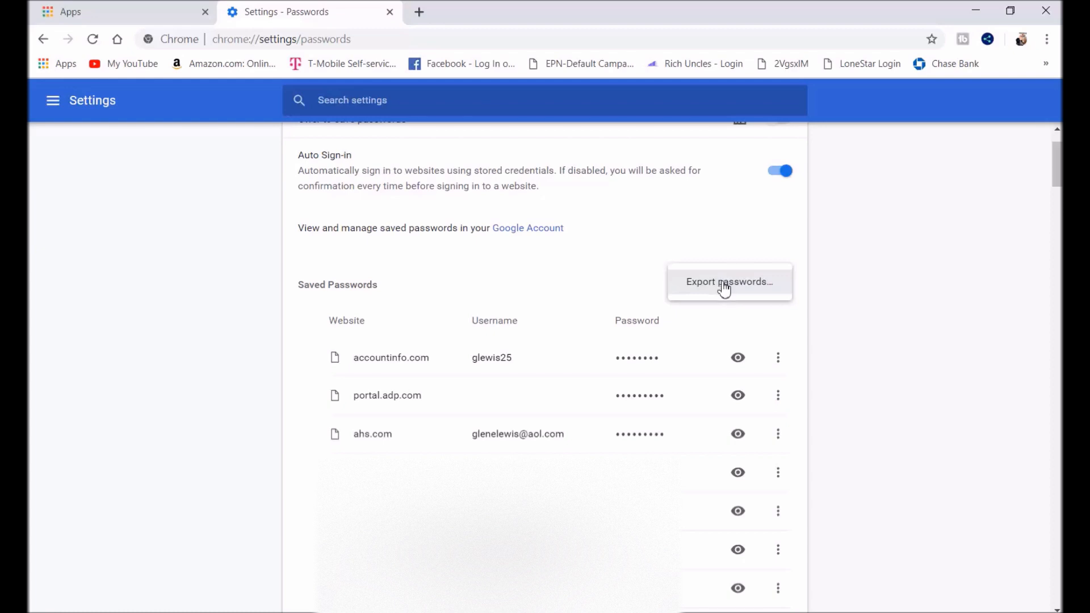
mouse_move(600, 402)
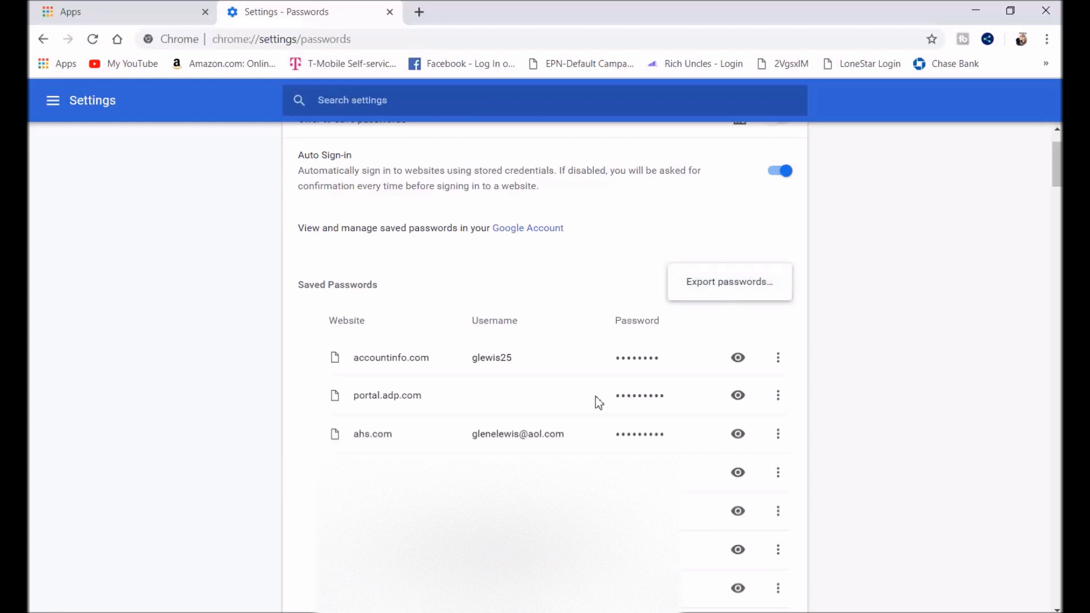
scroll(down, 3)
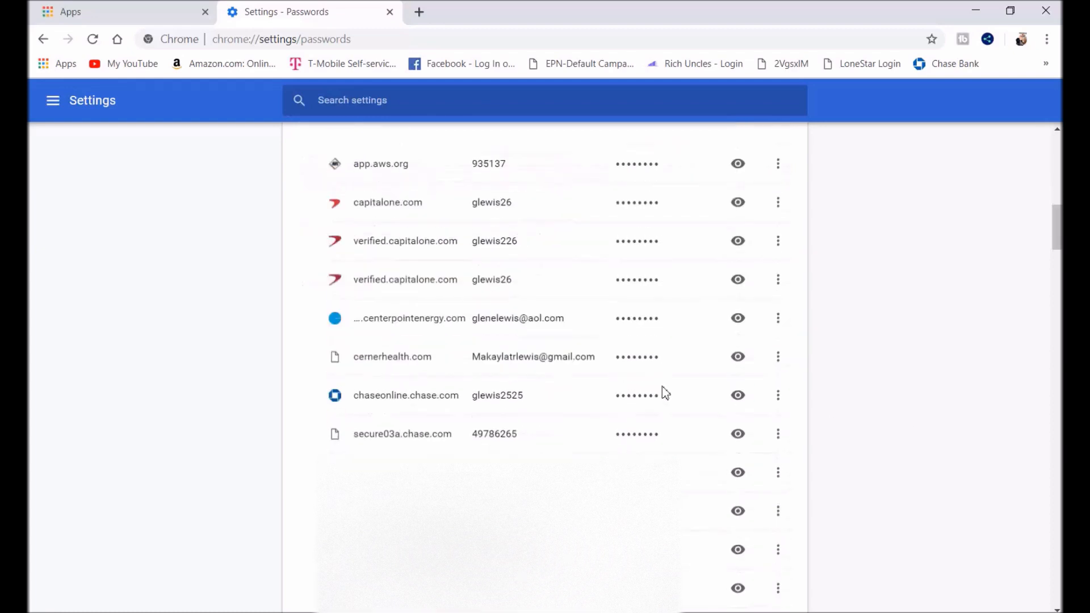
scroll(up, 3)
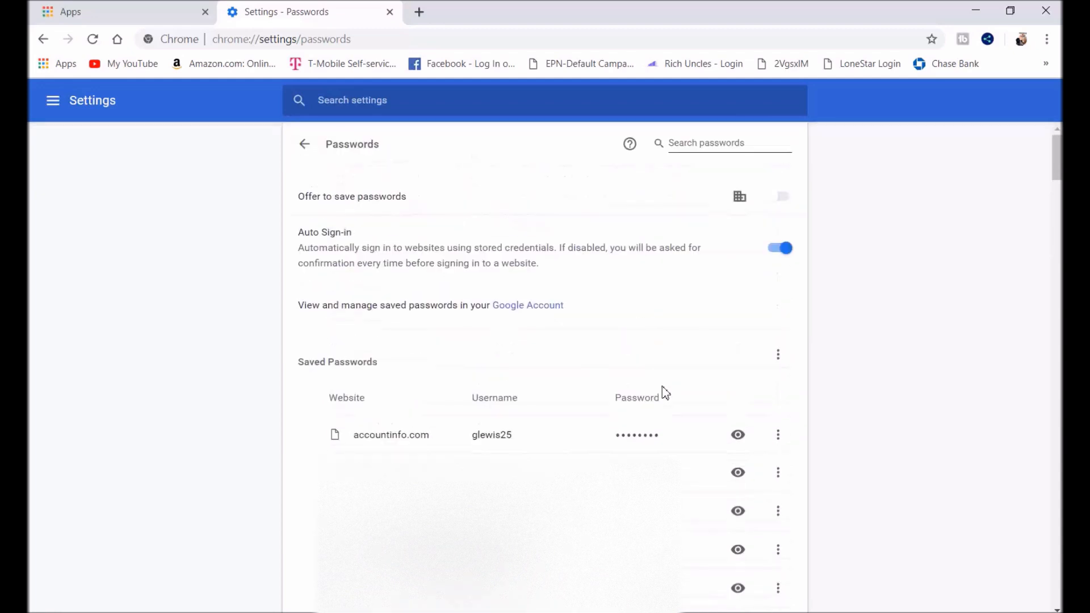
click(777, 355)
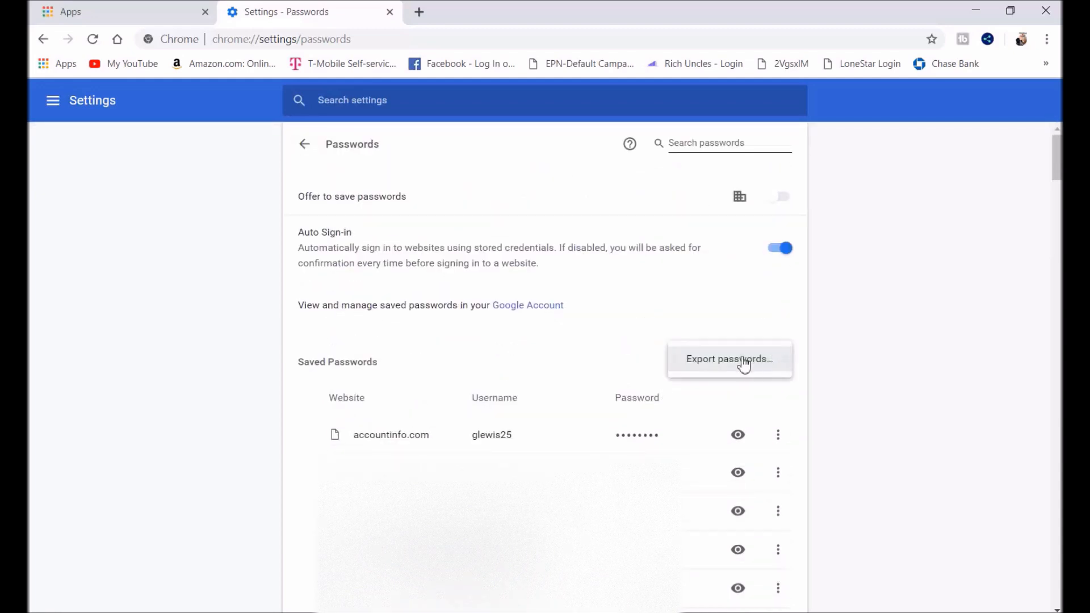
click(729, 359)
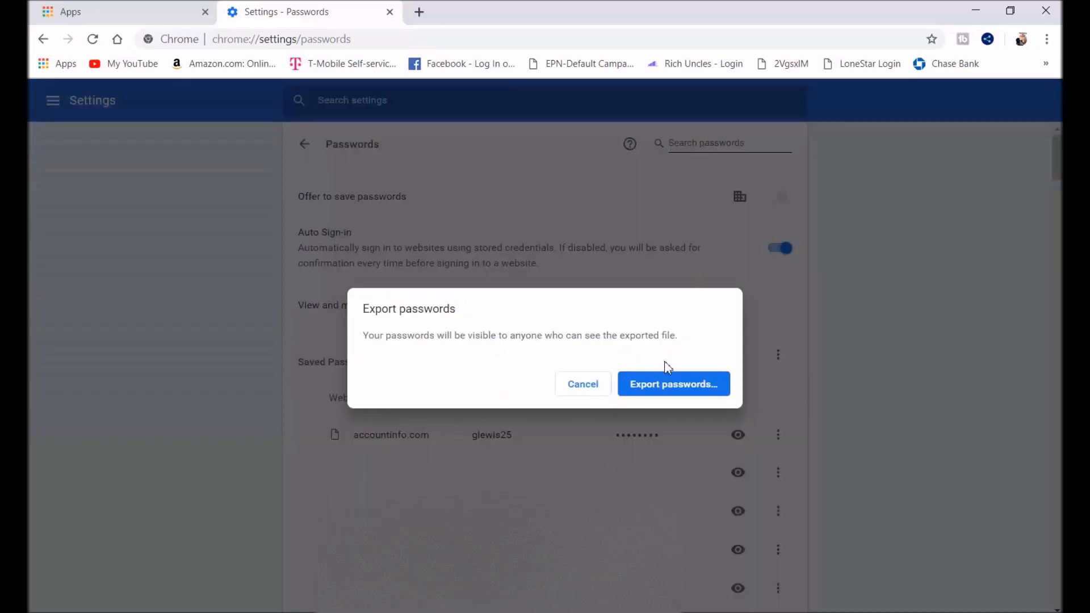
mouse_move(672, 384)
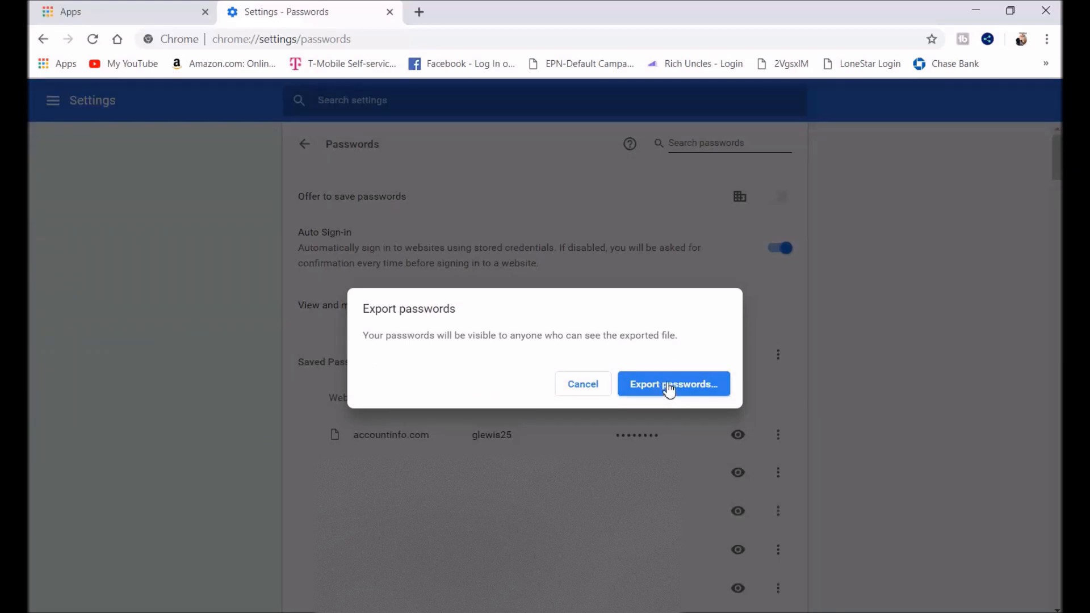
click(672, 383)
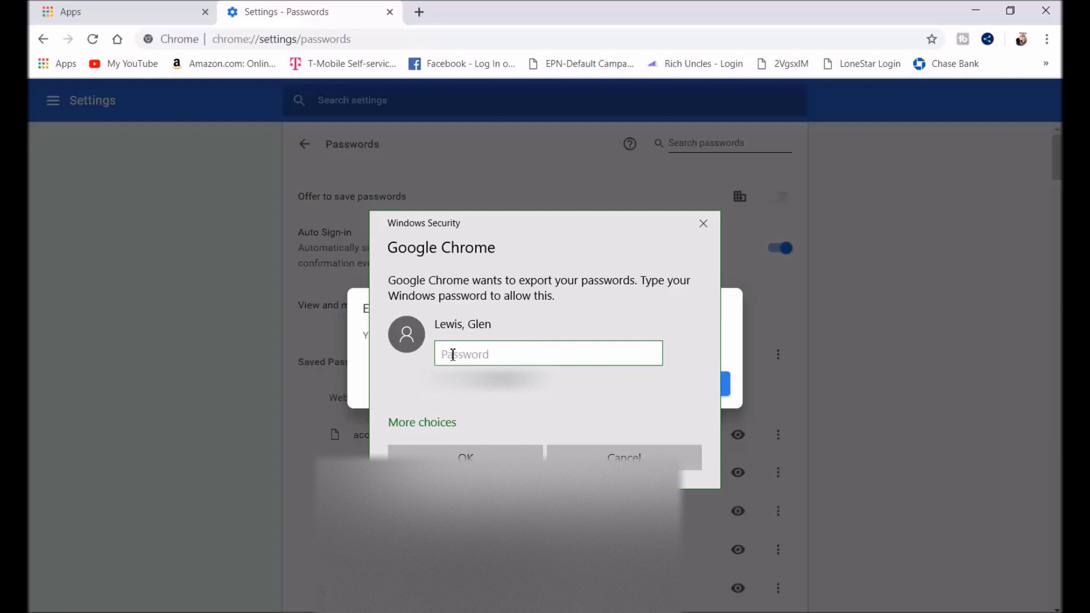
mouse_move(494, 354)
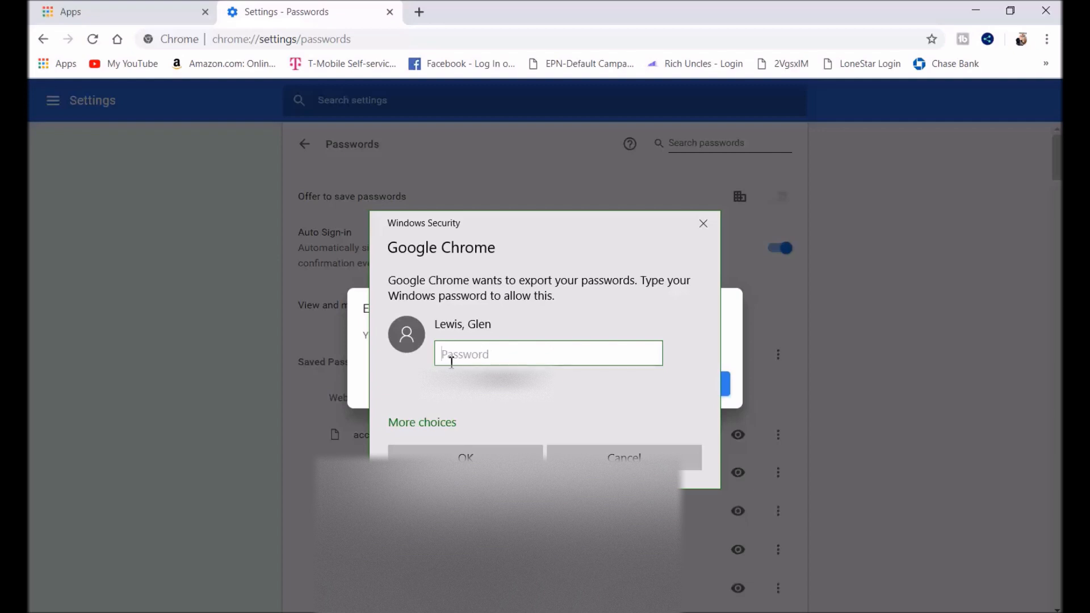
mouse_move(725, 255)
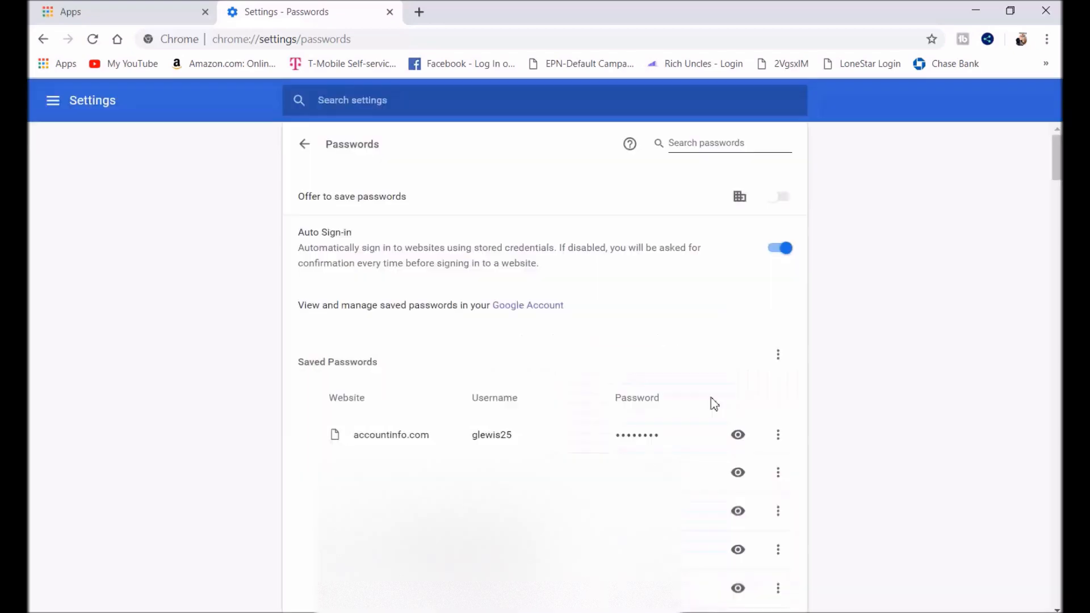
scroll(down, 3)
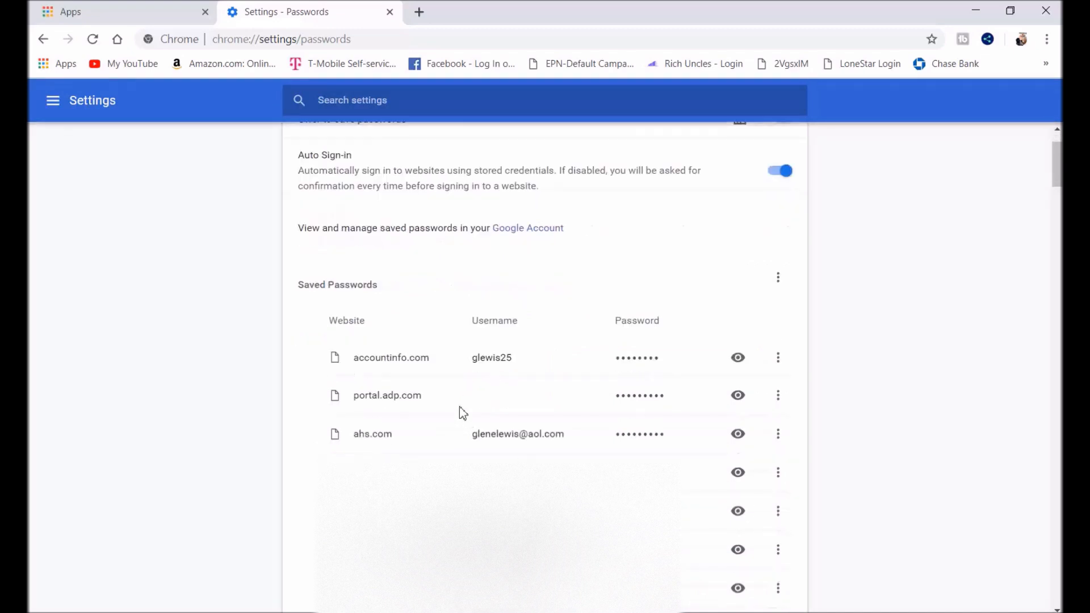
mouse_move(351, 419)
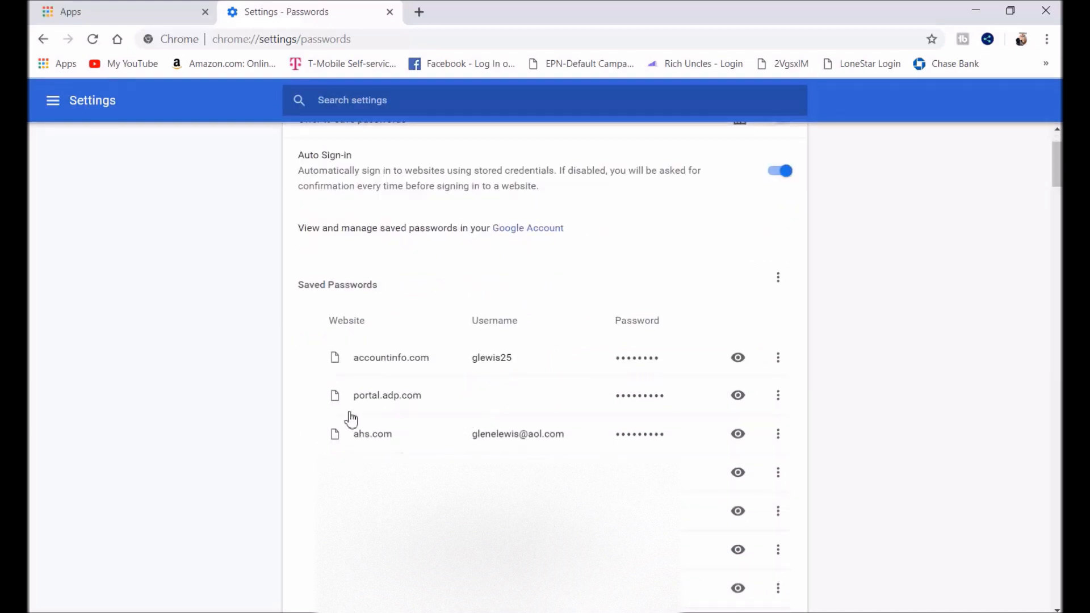
mouse_move(489, 434)
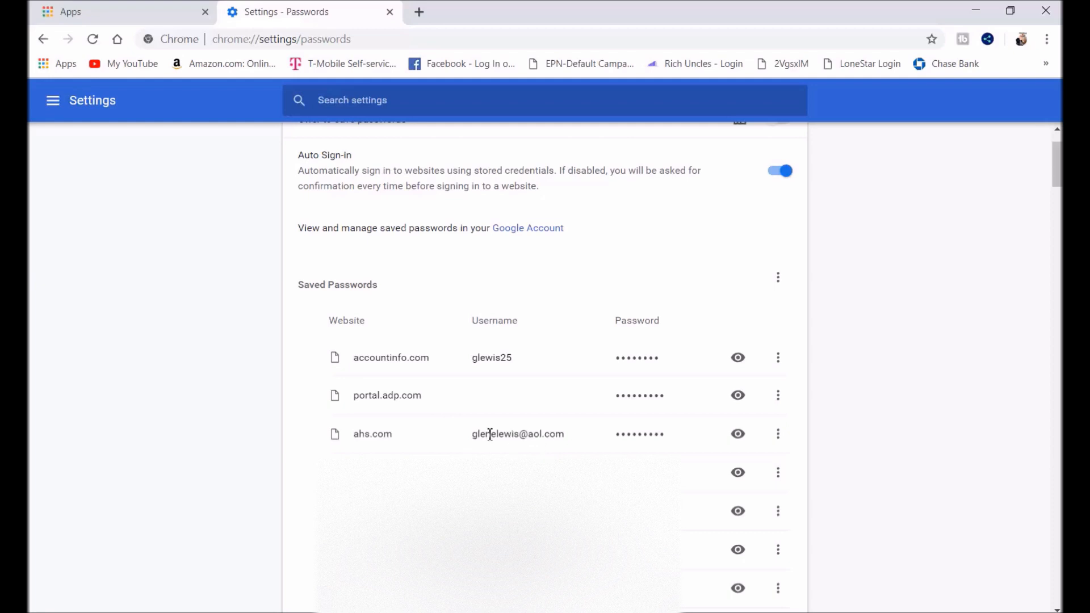
scroll(up, 3)
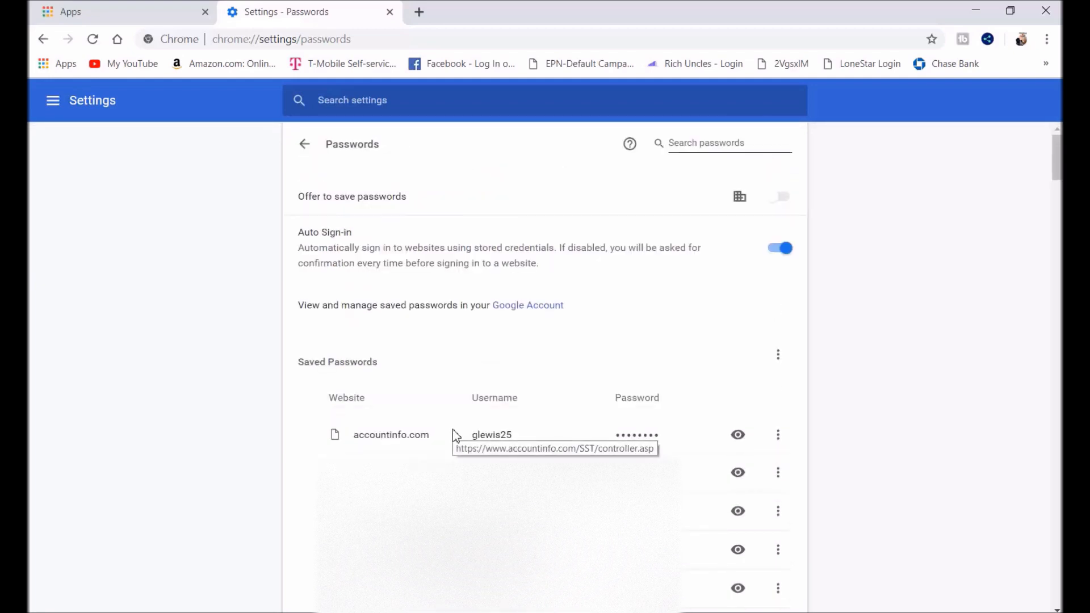
mouse_move(907, 430)
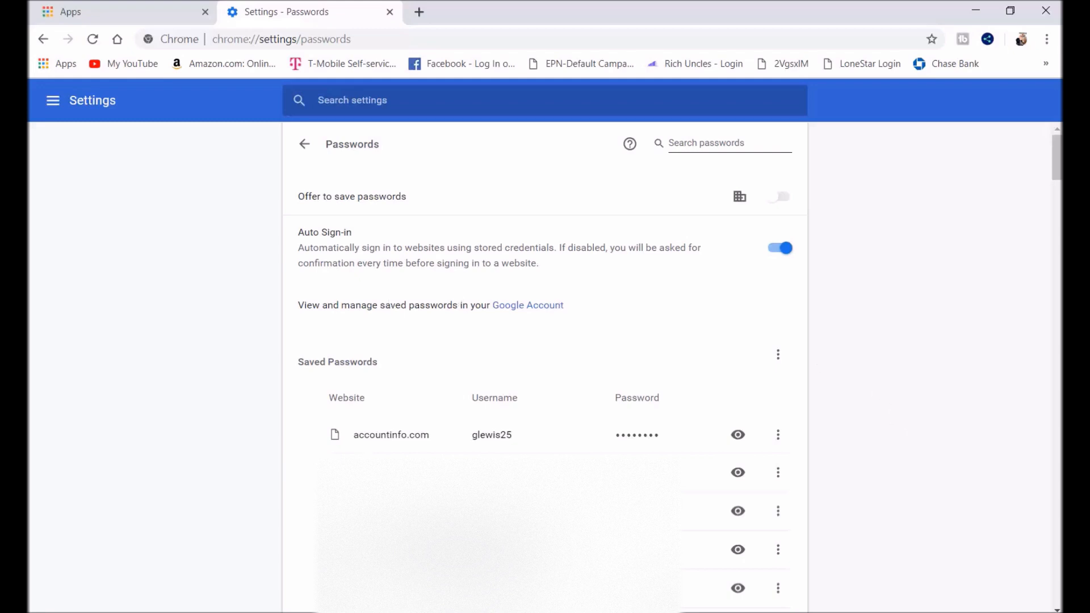
scroll(down, 3)
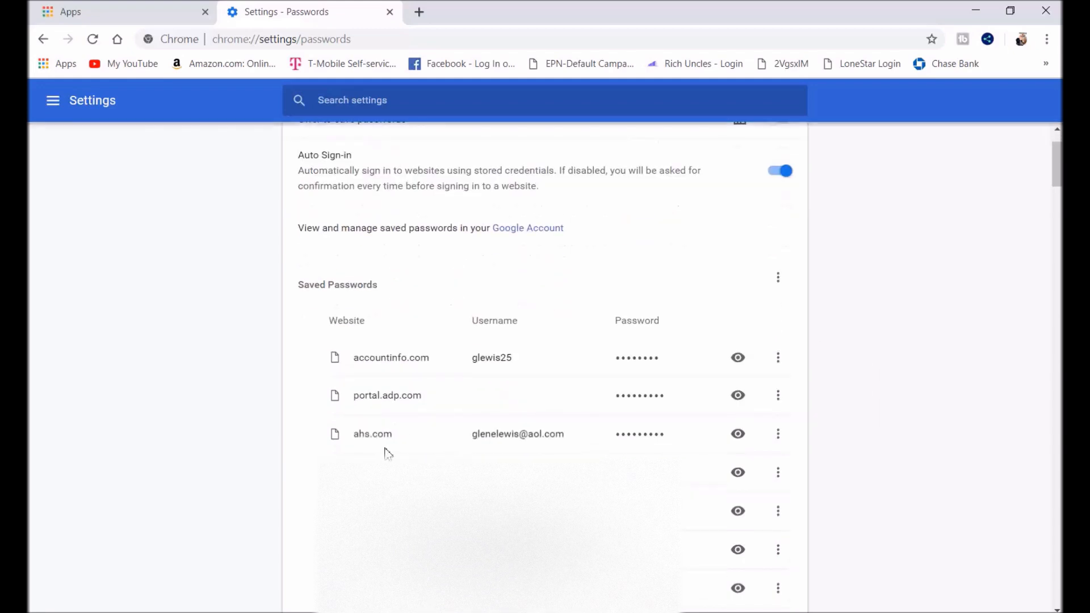
scroll(up, 3)
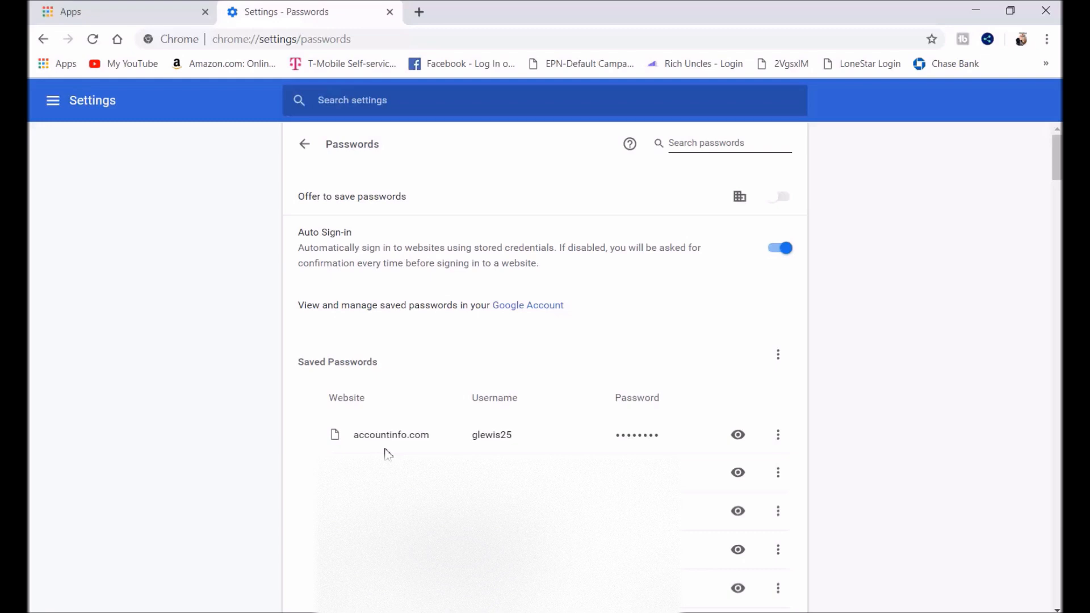
mouse_move(778, 434)
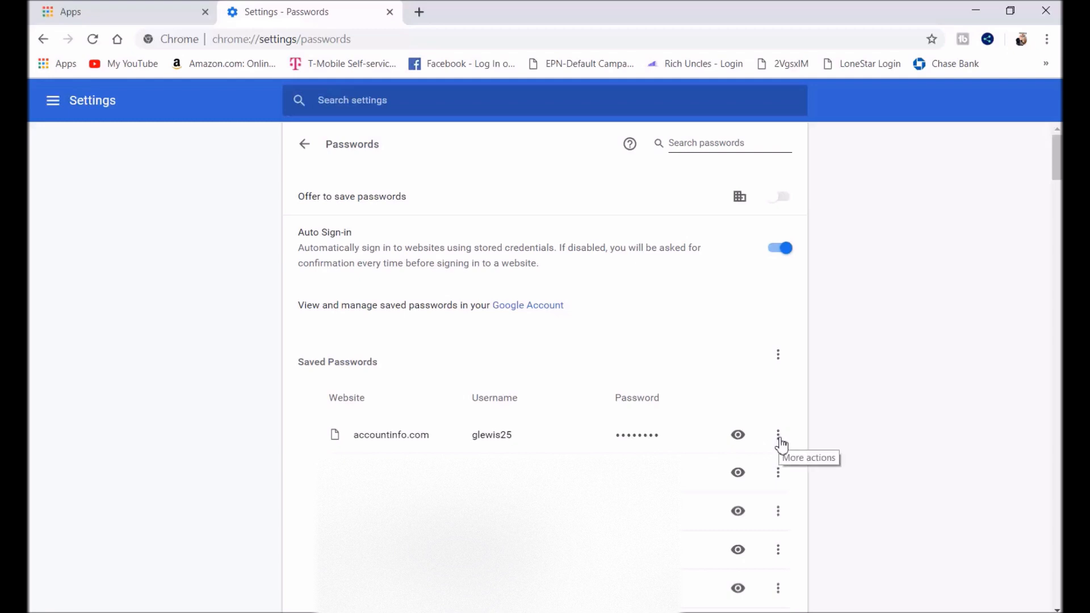
- Remove the accountinfo.com password, then delete portal.adp.com's and restore it with Undo
click(778, 434)
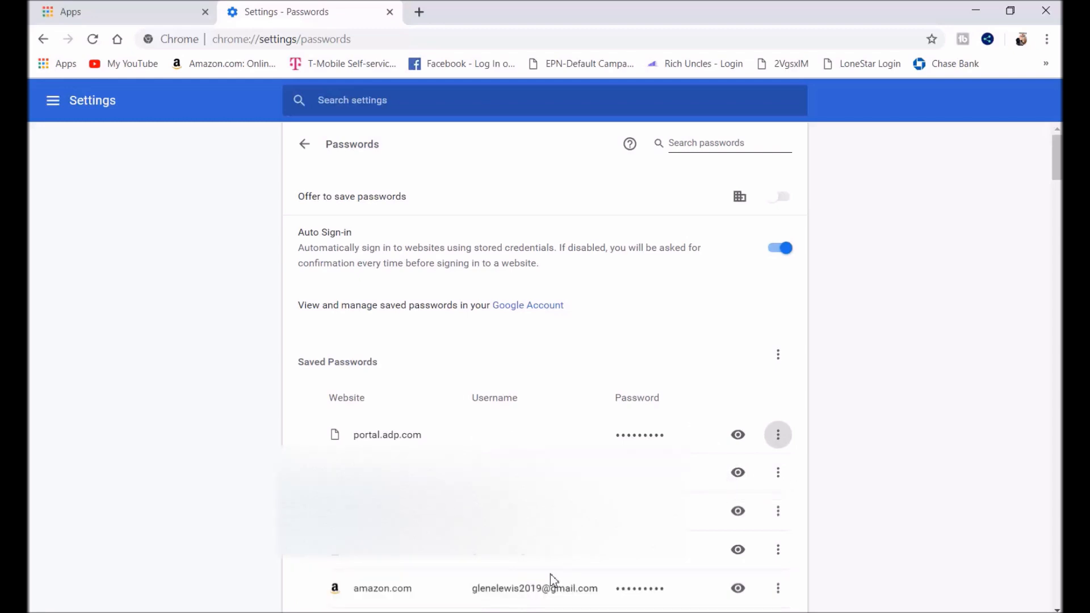
mouse_move(767, 452)
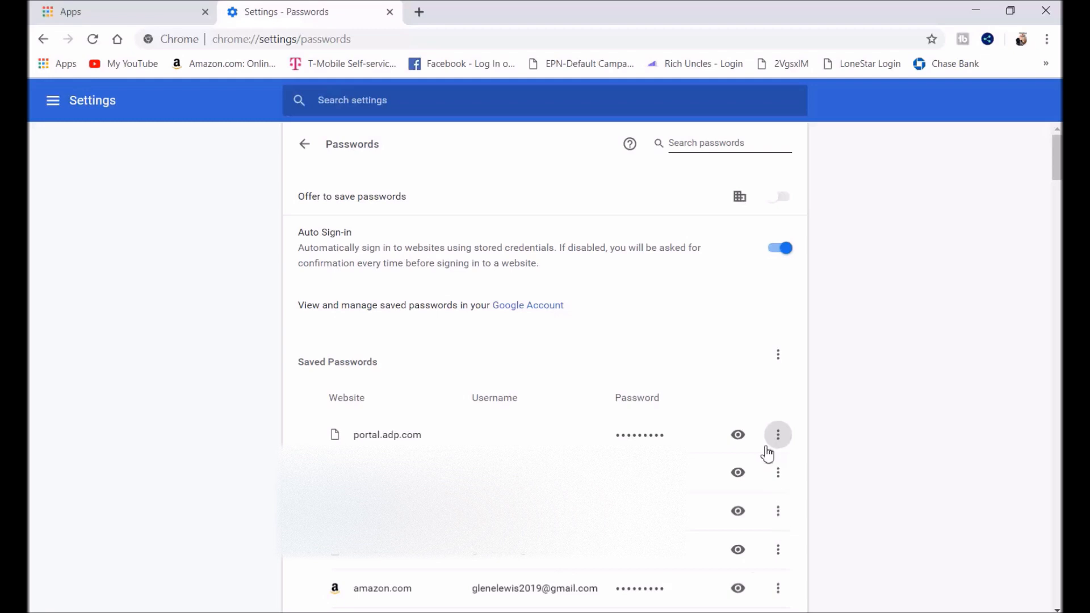
mouse_move(778, 443)
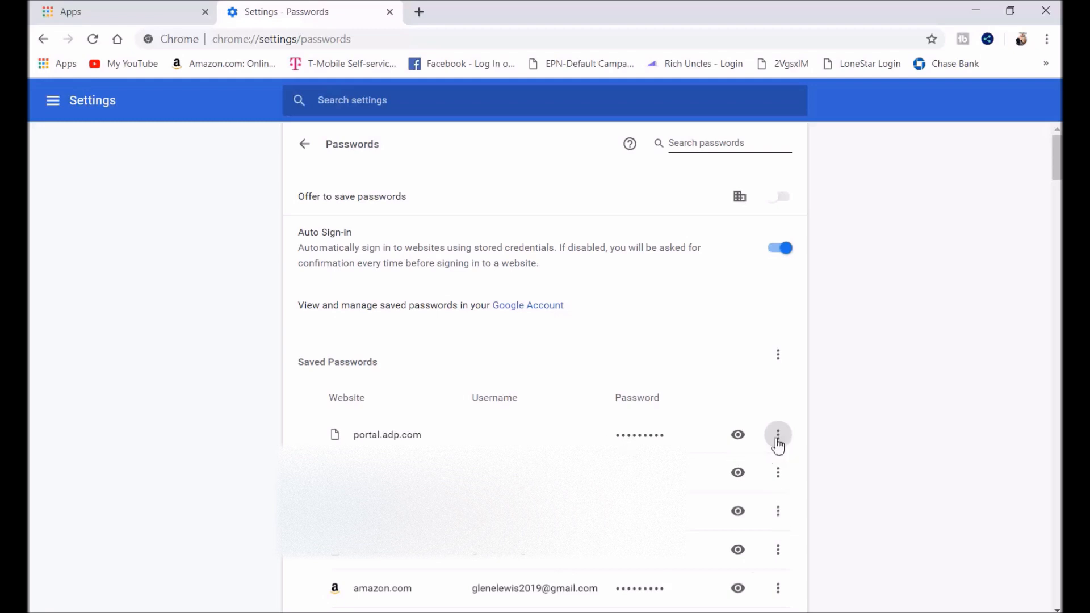
click(777, 435)
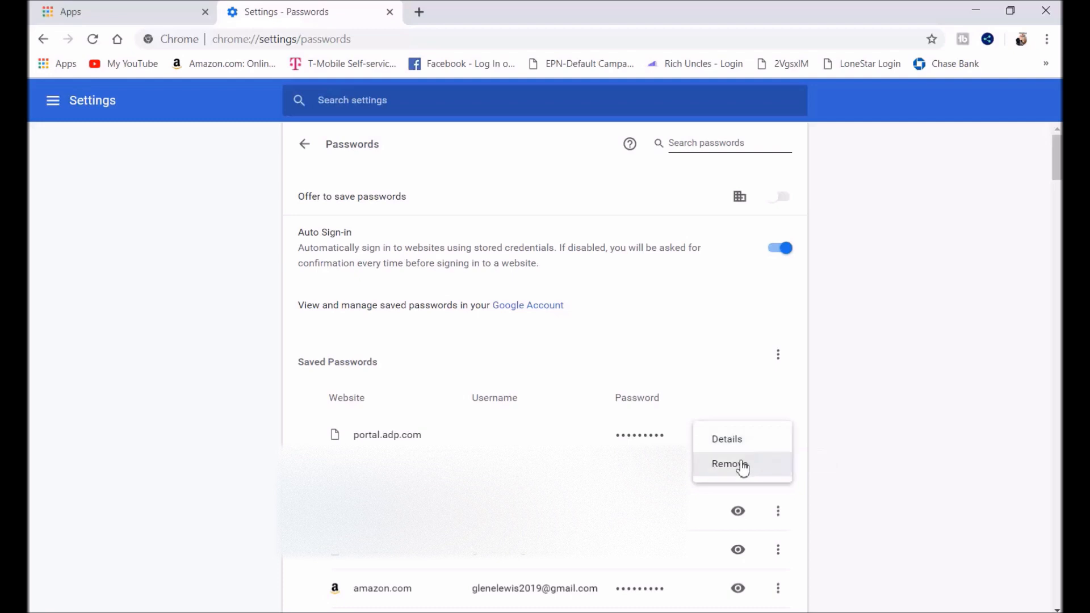
click(729, 464)
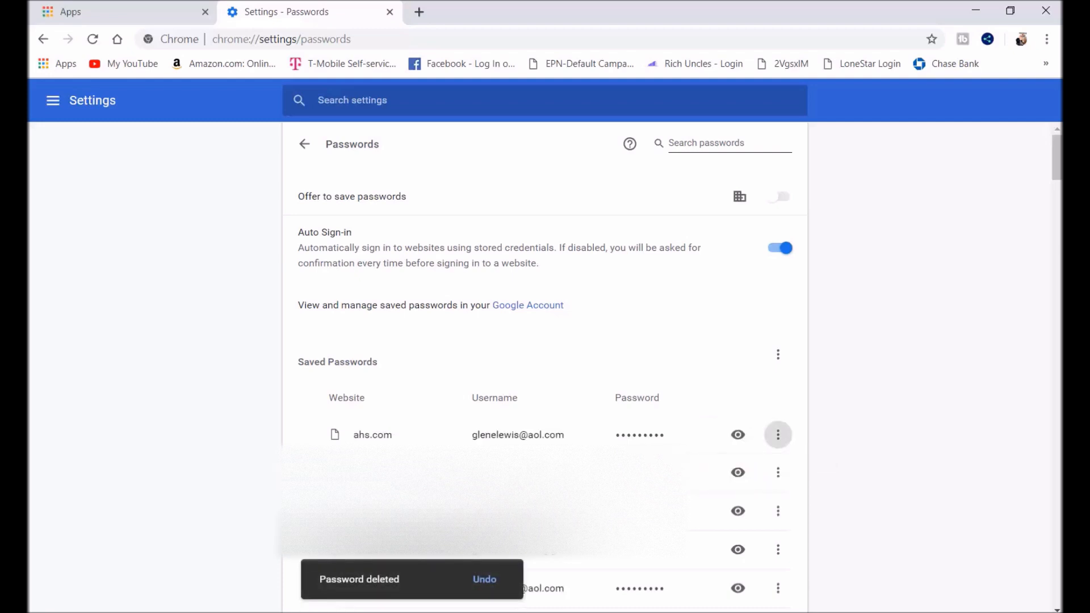
mouse_move(486, 584)
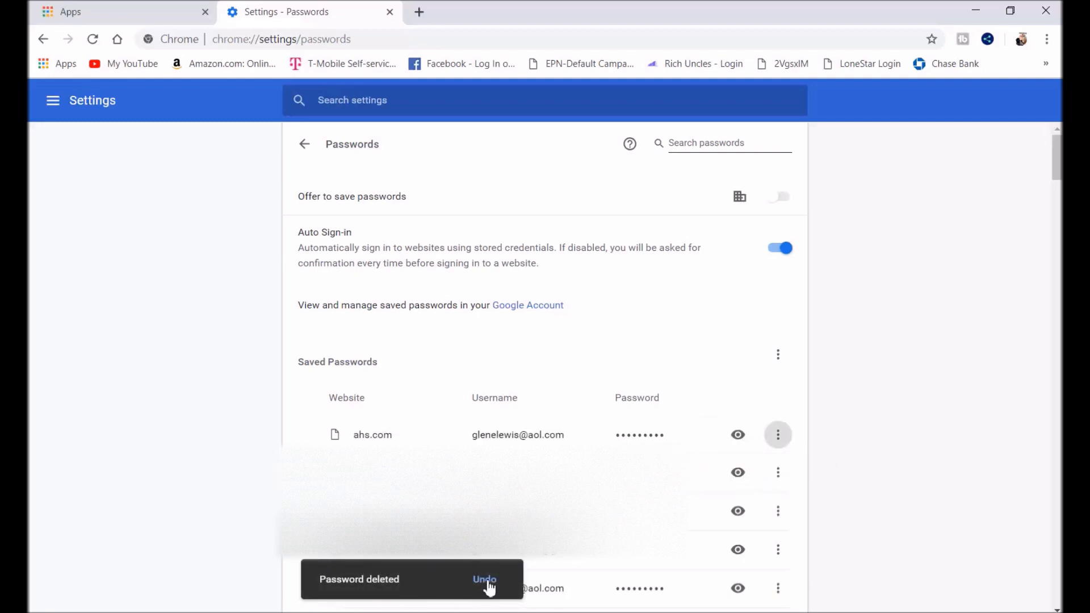
click(484, 579)
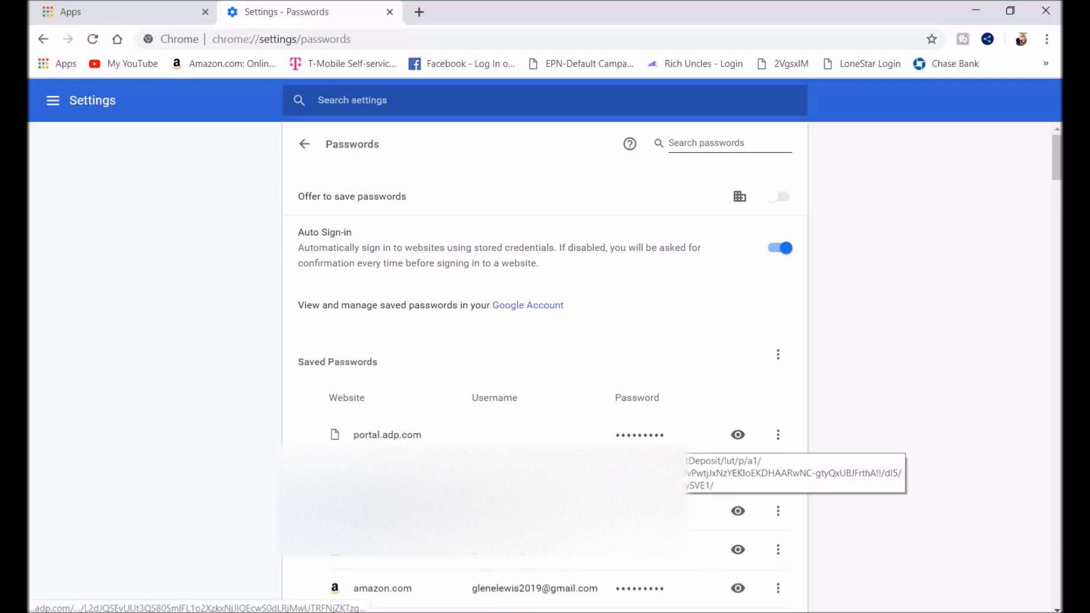
mouse_move(726, 542)
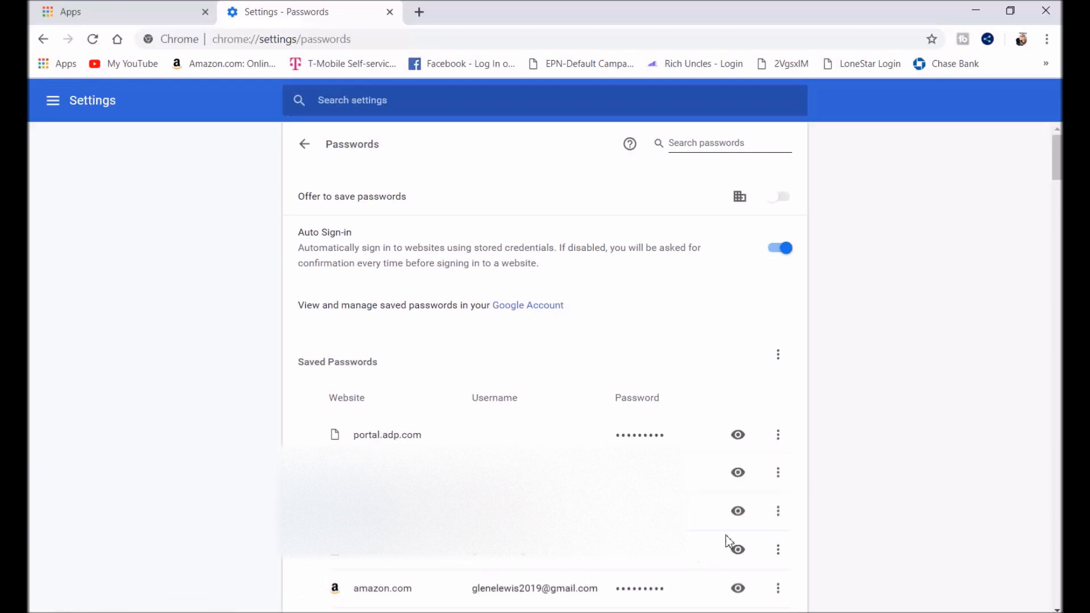
- Scroll the saved passwords list and show an entry's Details and Remove actions
scroll(down, 3)
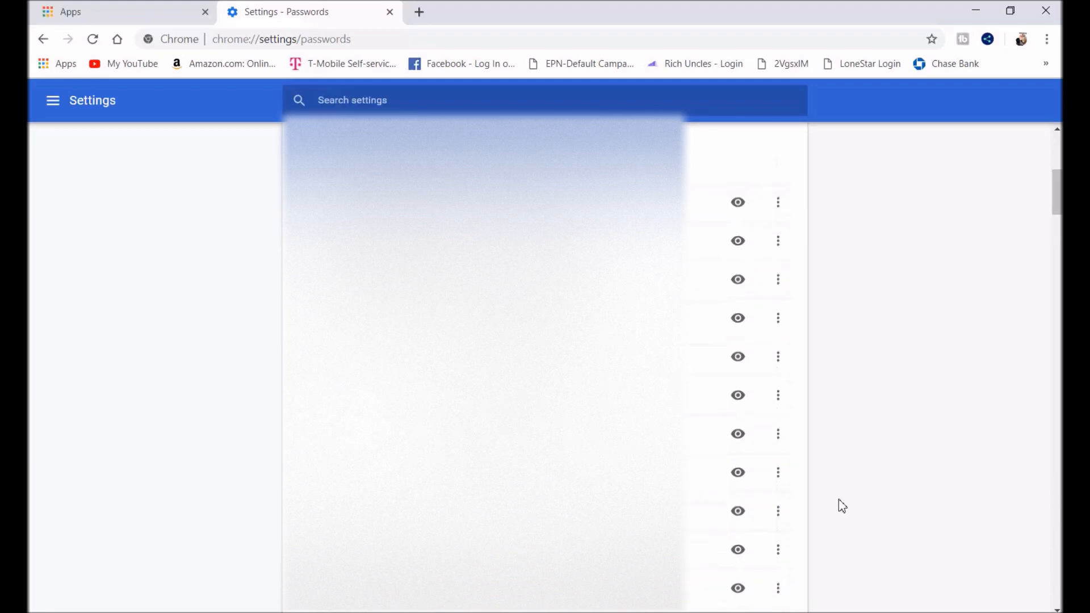
scroll(up, 3)
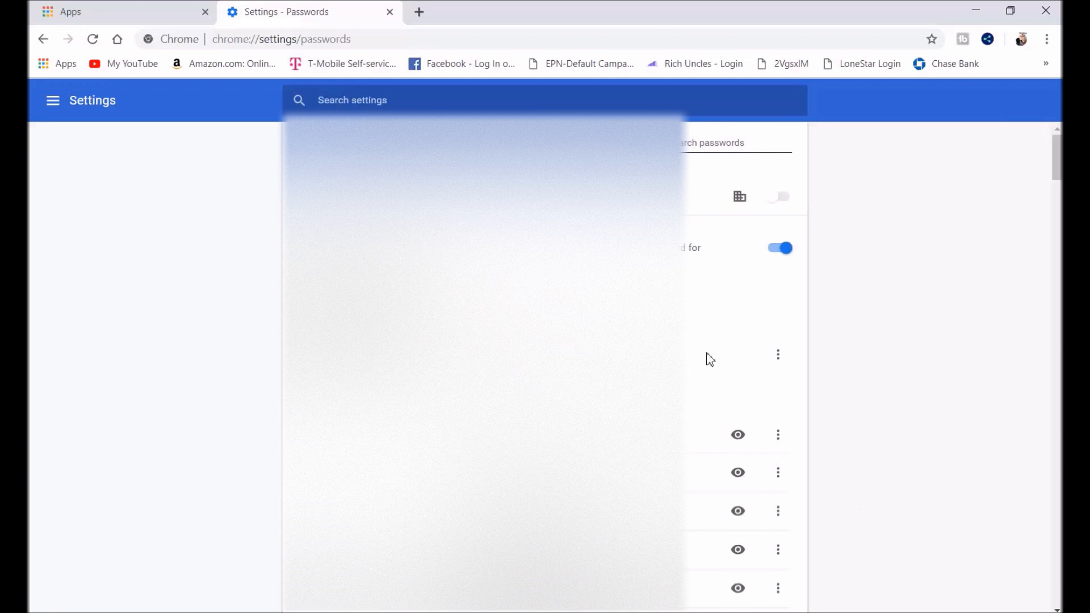
mouse_move(770, 553)
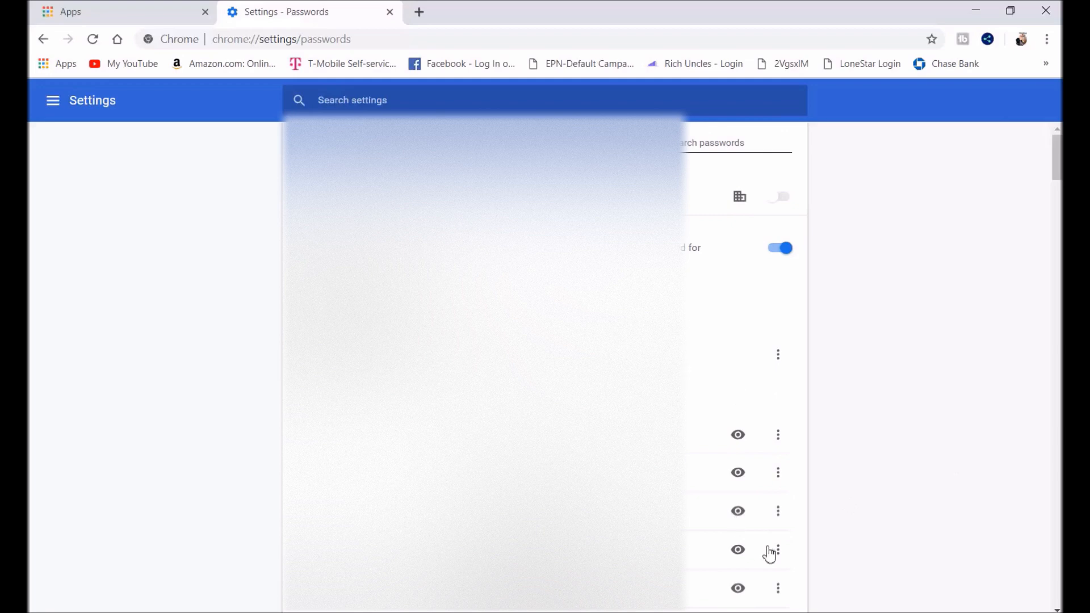
click(777, 549)
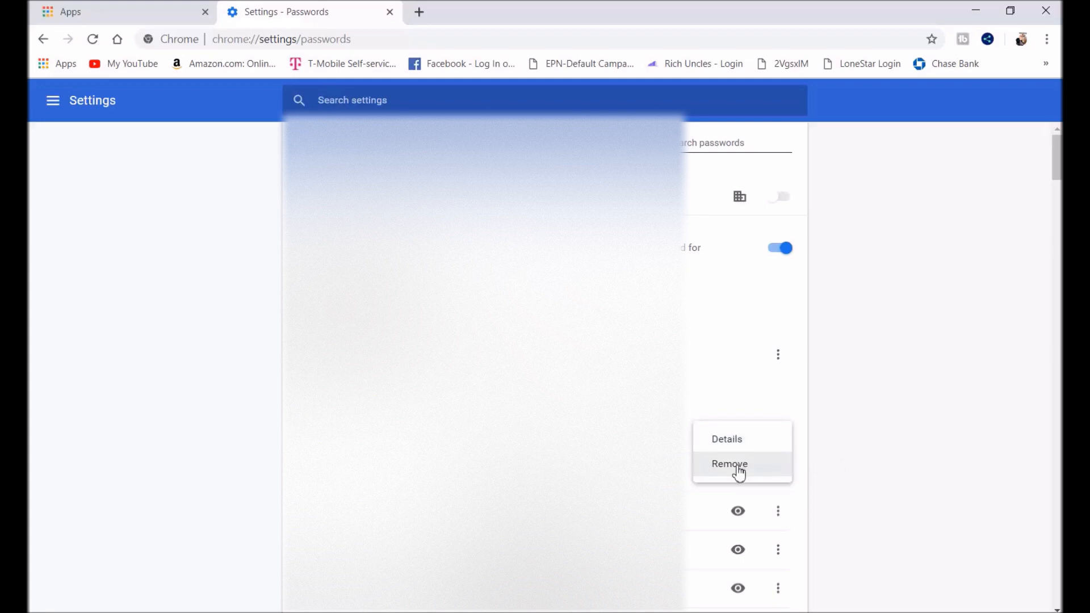
mouse_move(863, 471)
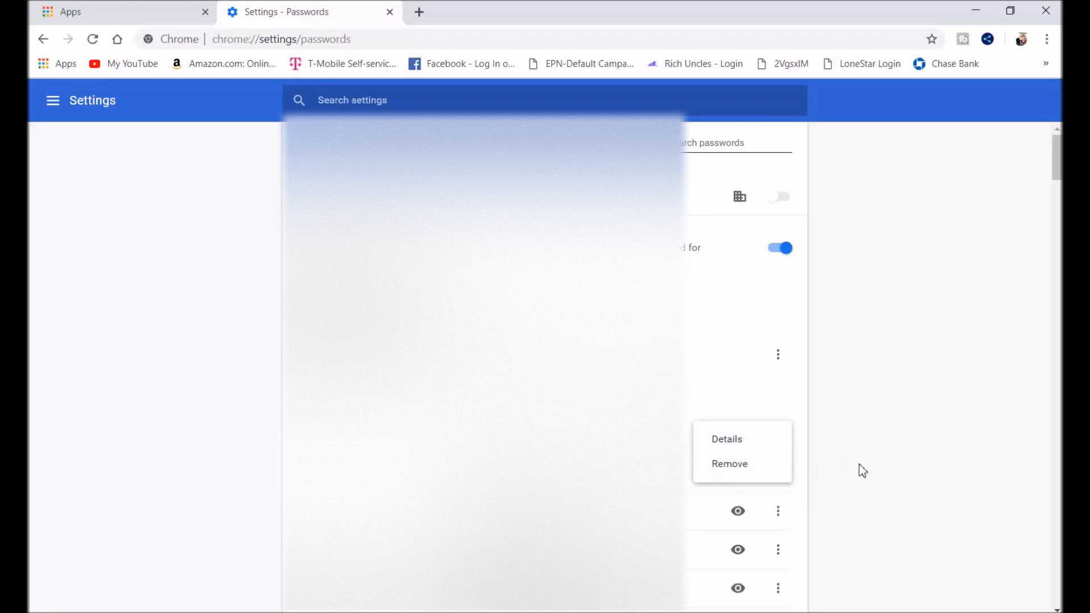